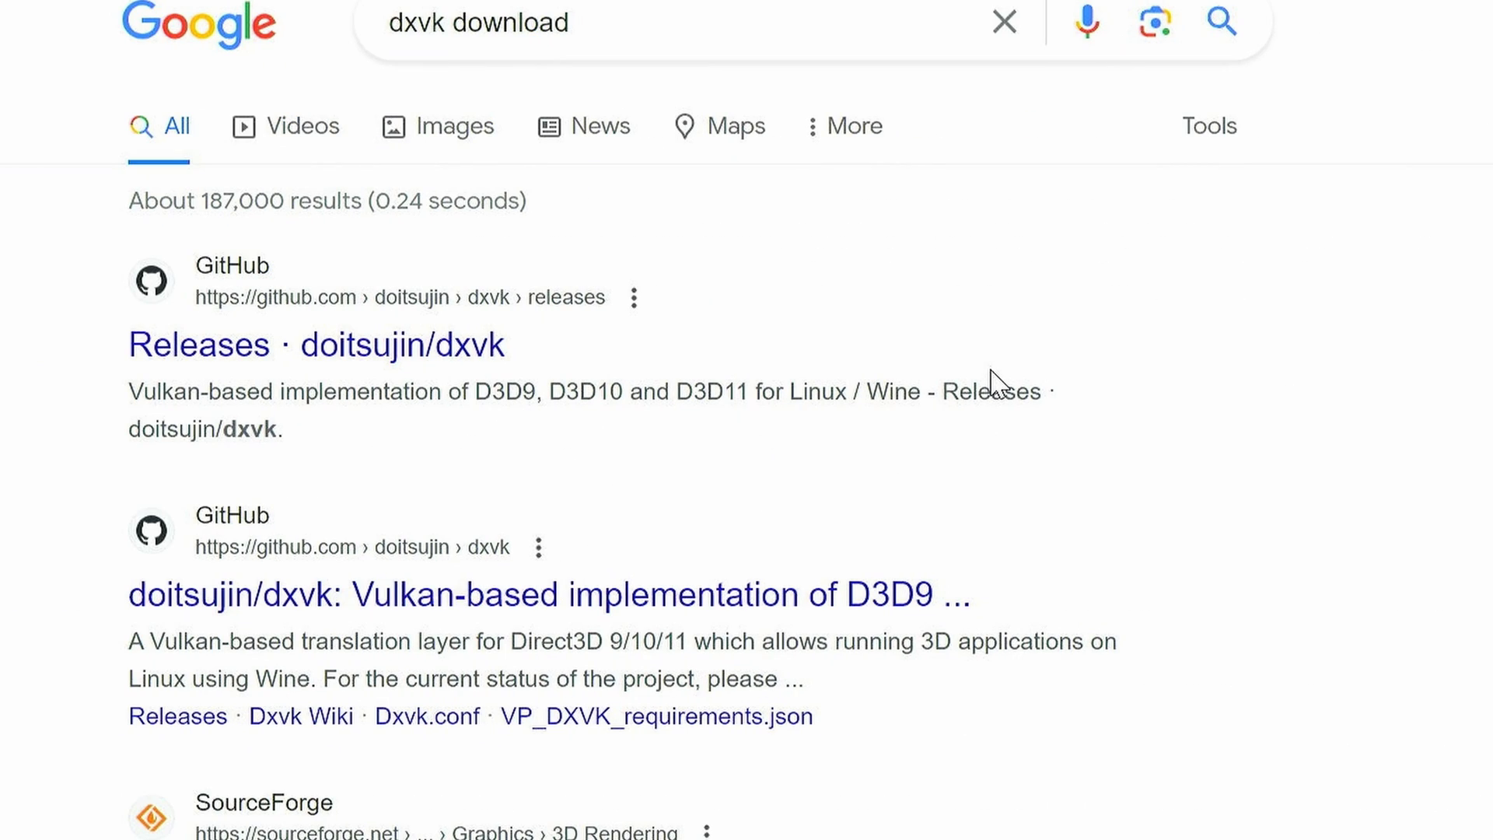
mouse_move(514, 342)
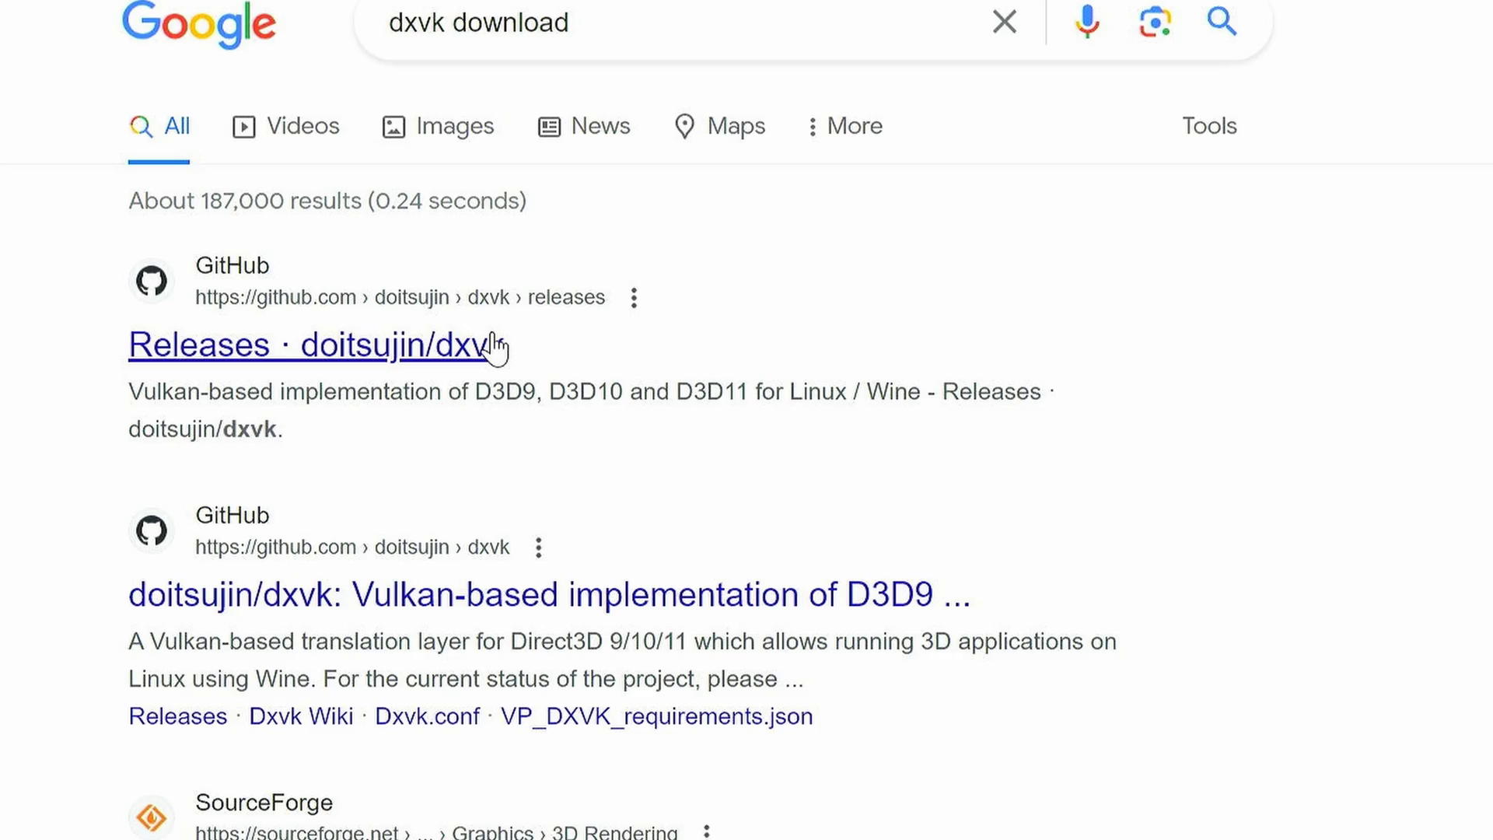
- Open the 'Releases · doitsujin/dxvk' result from the dxvk download search
click(318, 345)
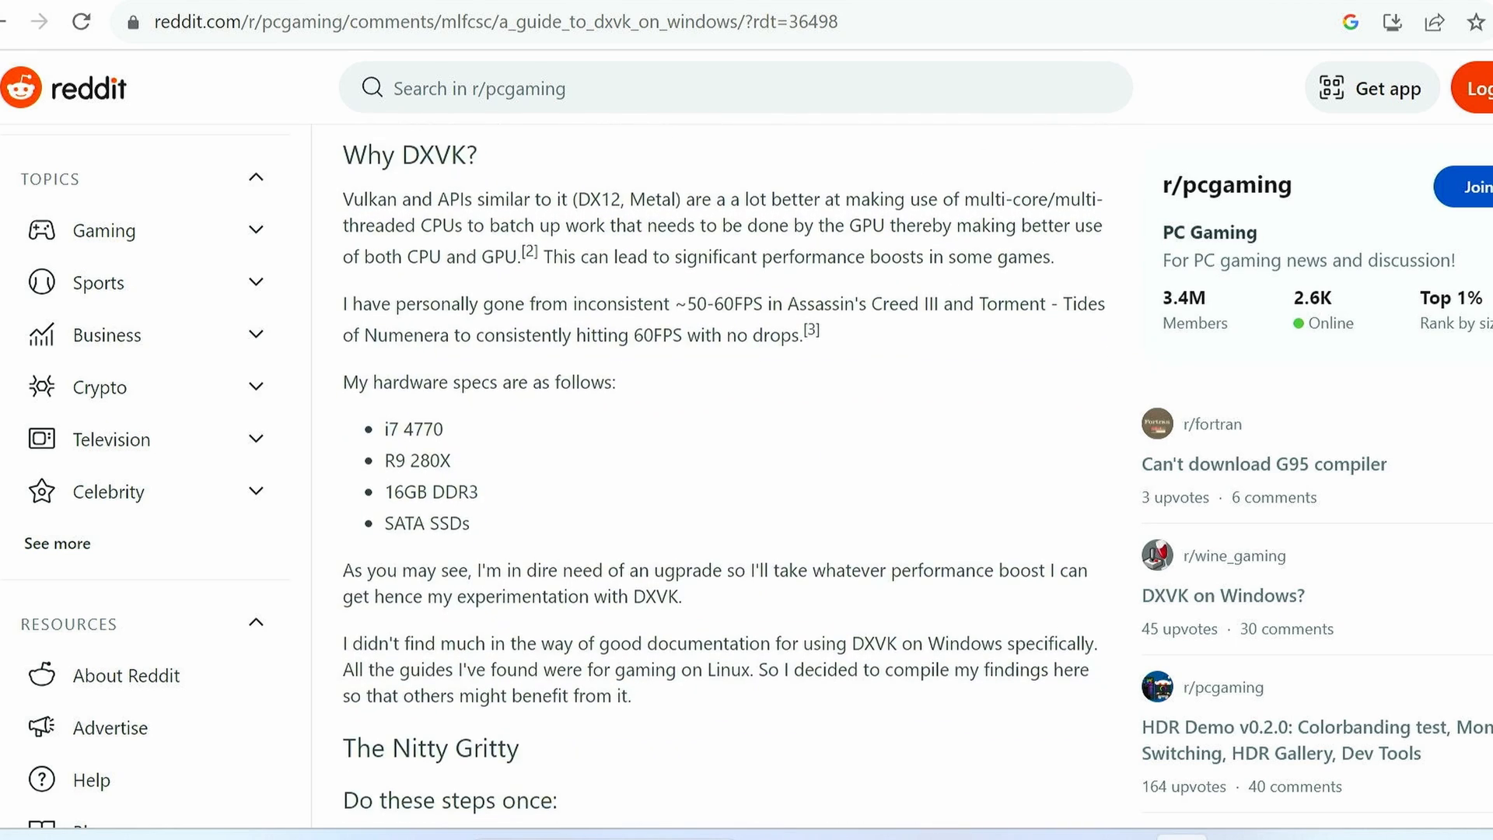
- Scroll the Reddit DXVK guide down to the per-game steps and DLL table
scroll(down, 3)
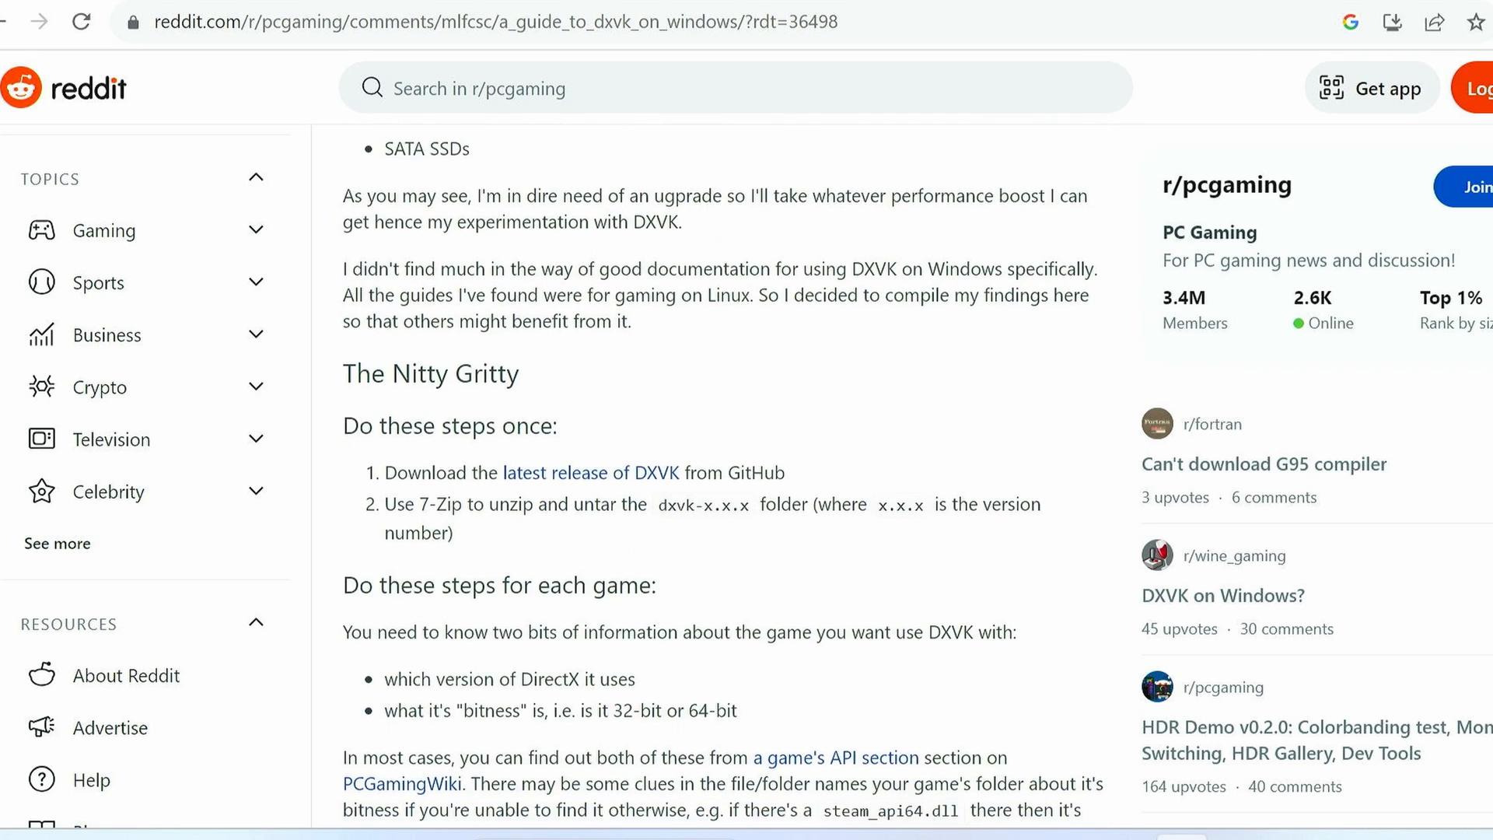
scroll(down, 3)
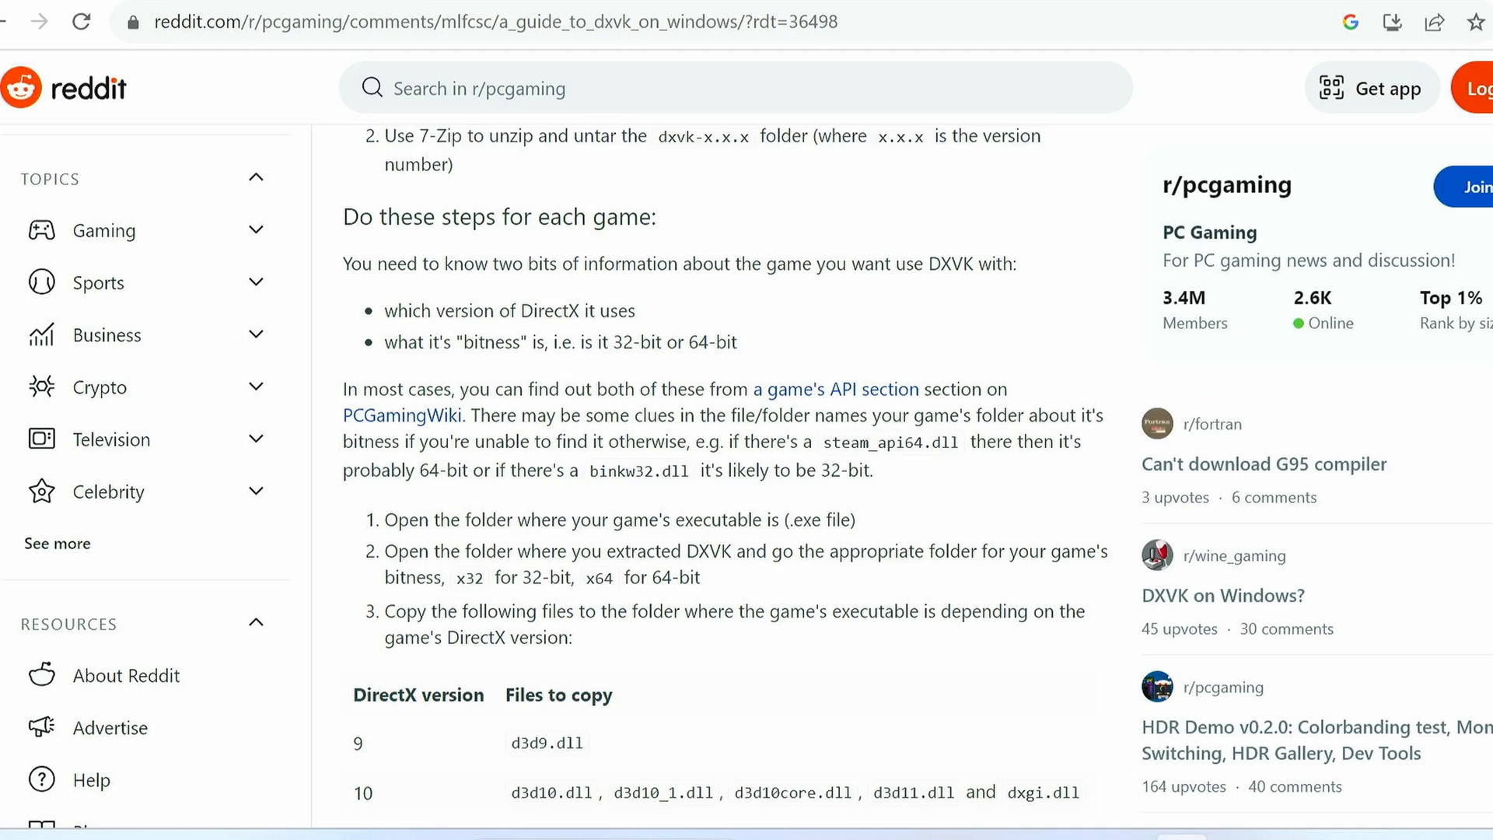
scroll(down, 3)
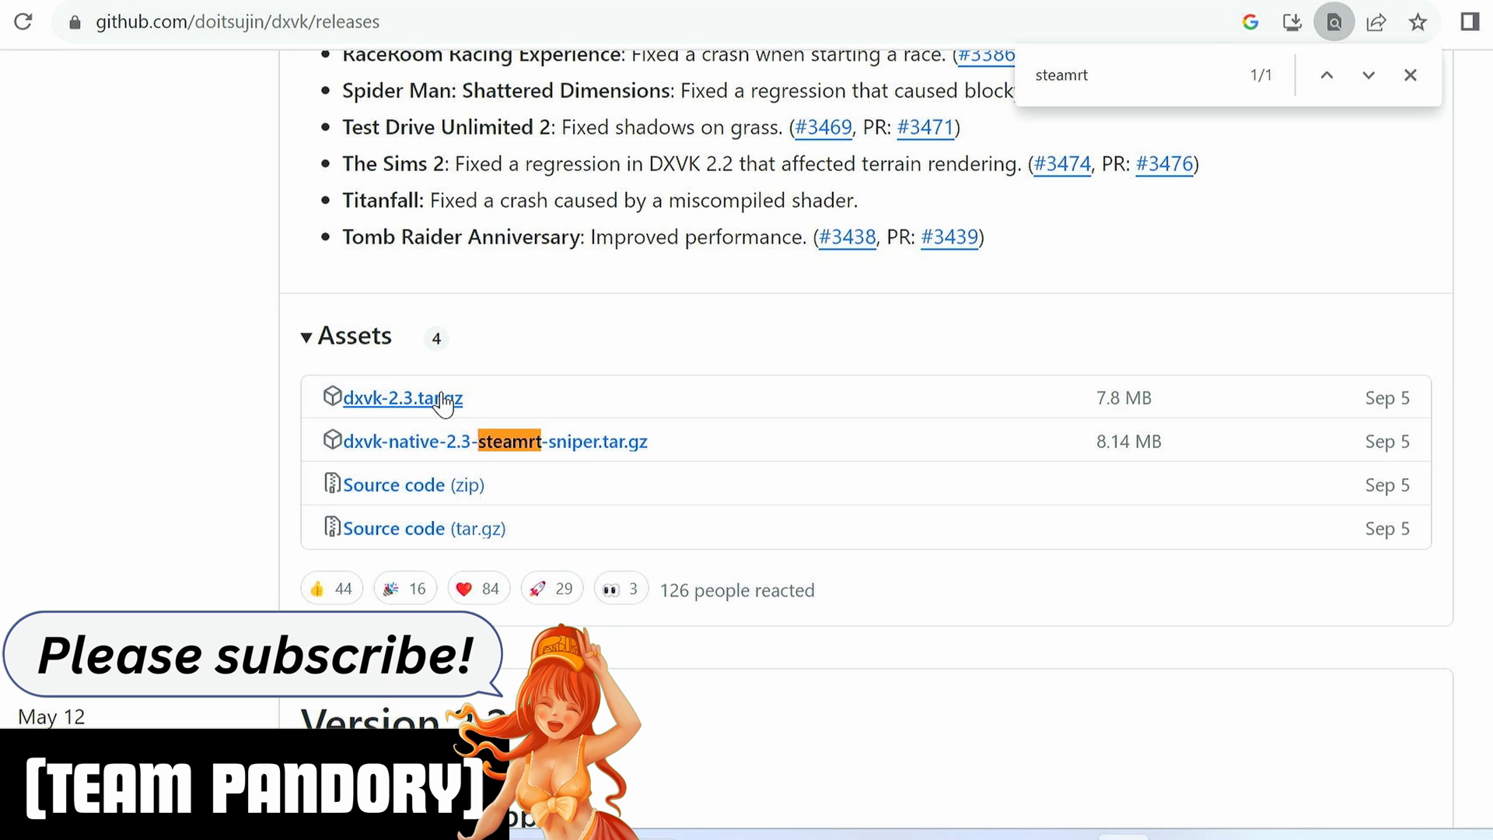
- Download dxvk-2.3.tar.gz from the release assets
click(403, 399)
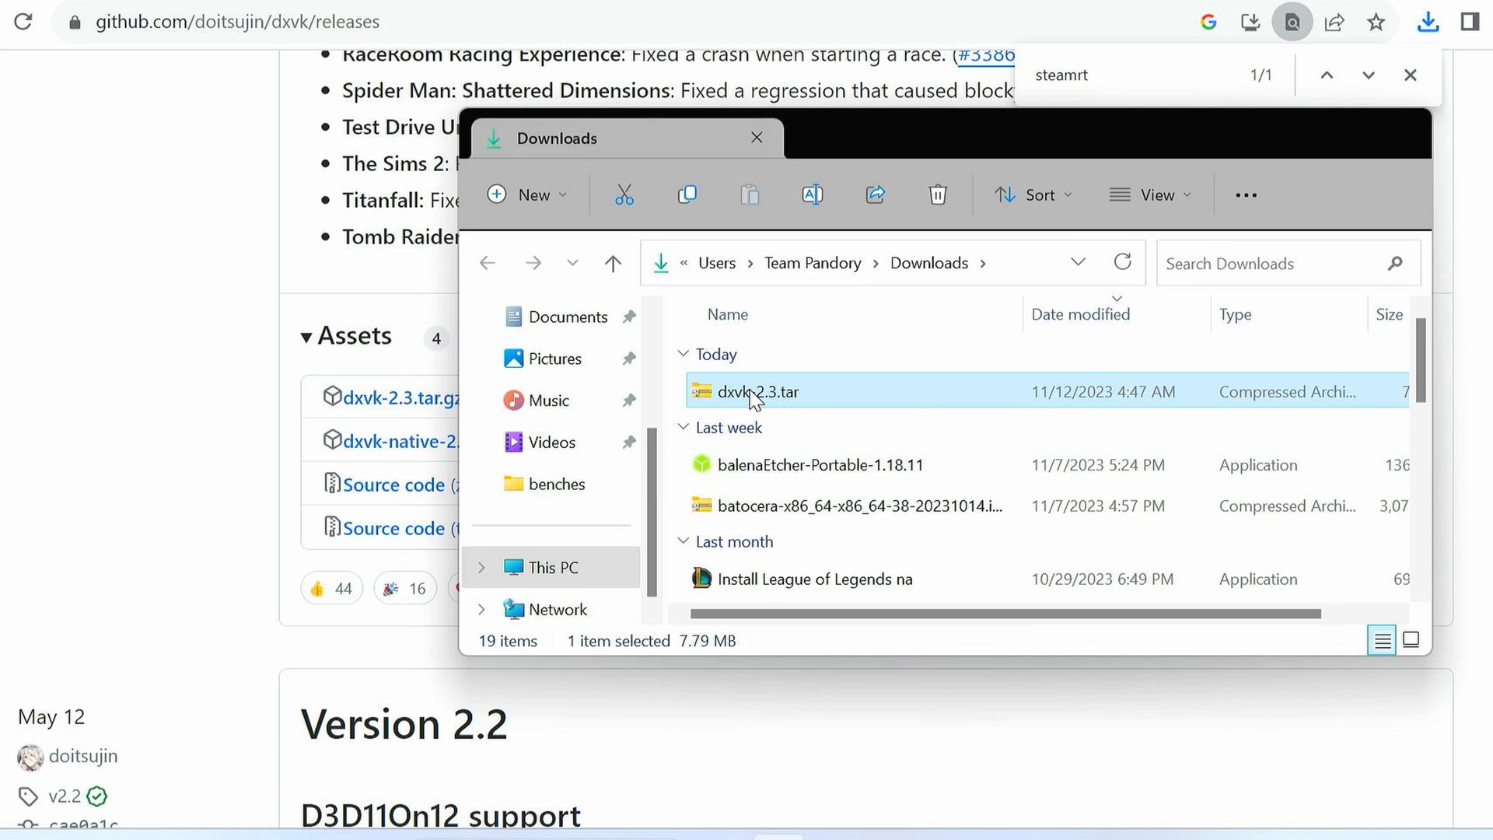
- Extract dxvk-2.3.tar in Downloads, open its x32 folder and select d3d9.dll
right_click(759, 392)
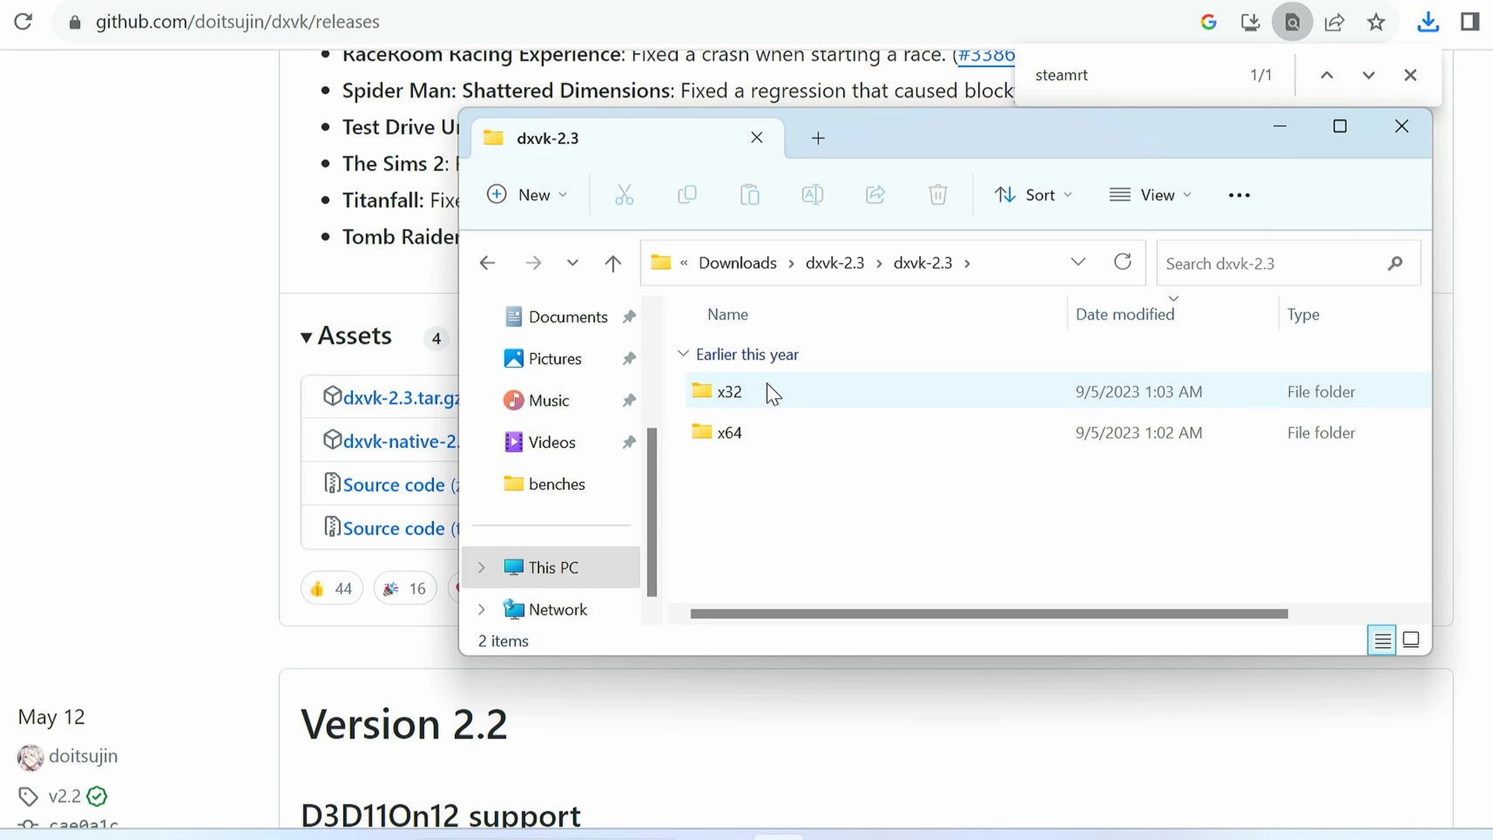
mouse_move(747, 399)
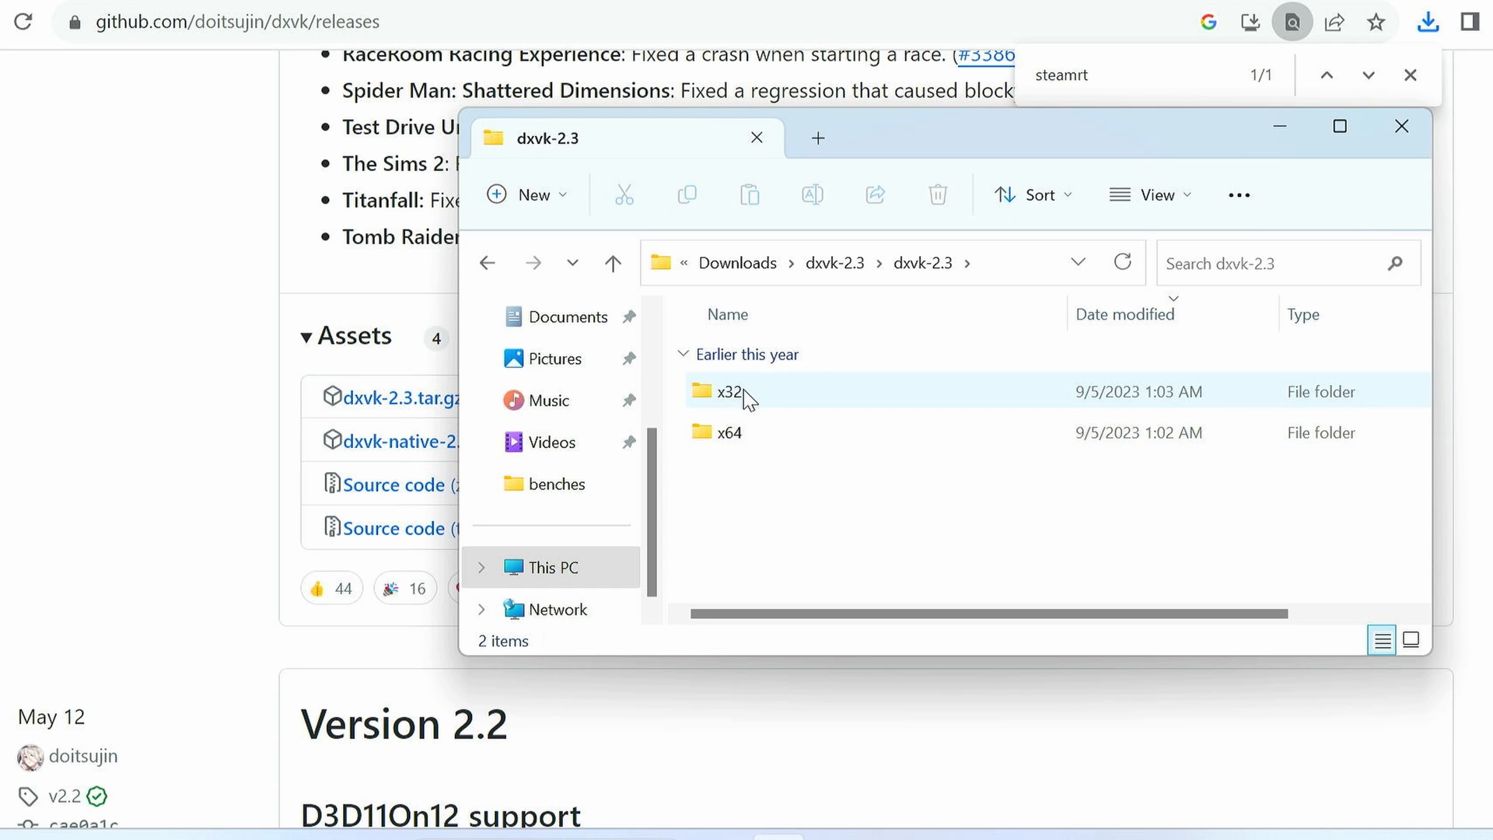
double_click(729, 390)
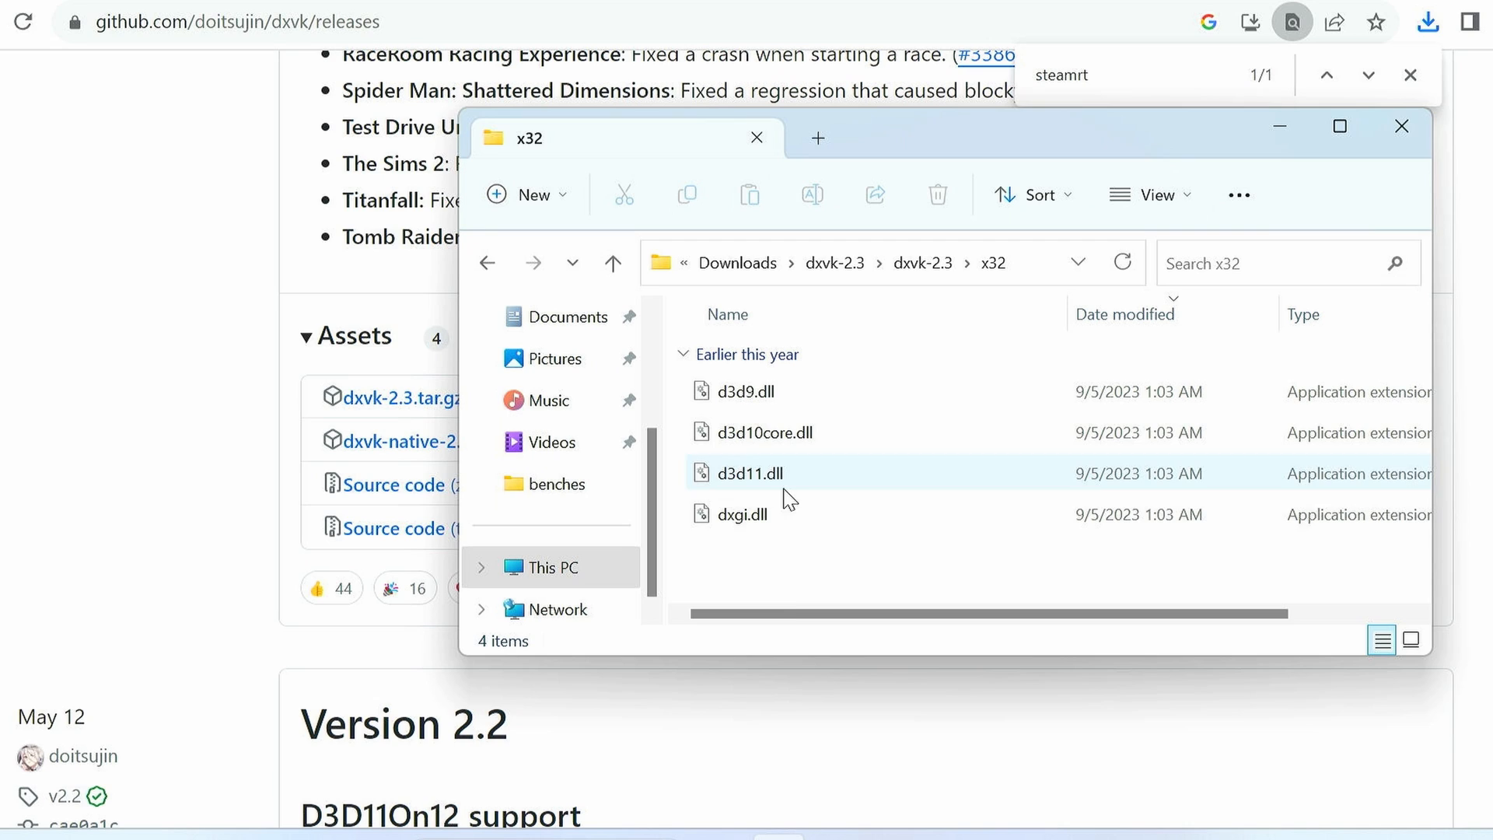
click(746, 390)
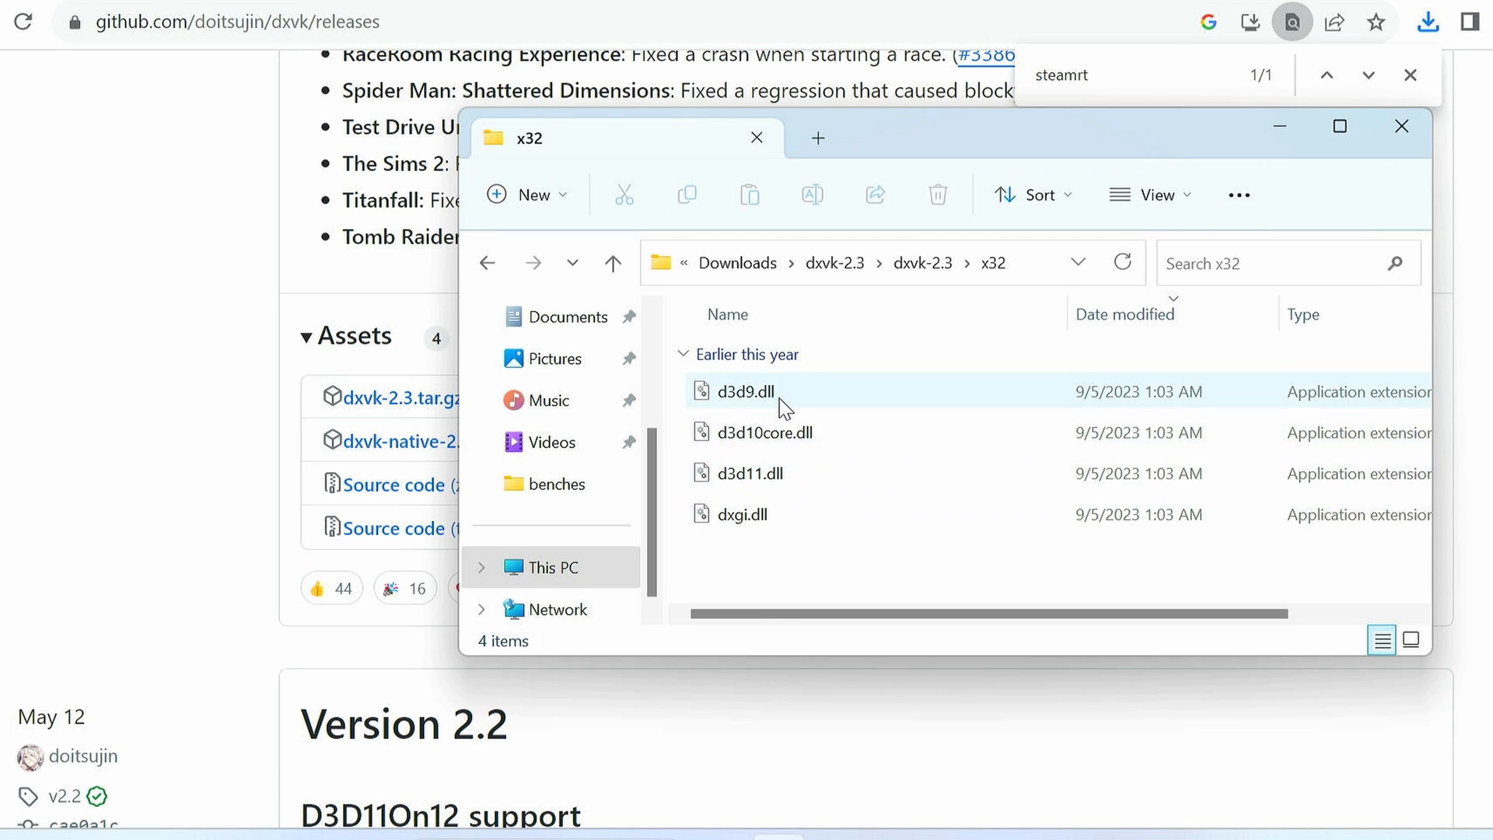
mouse_move(764, 432)
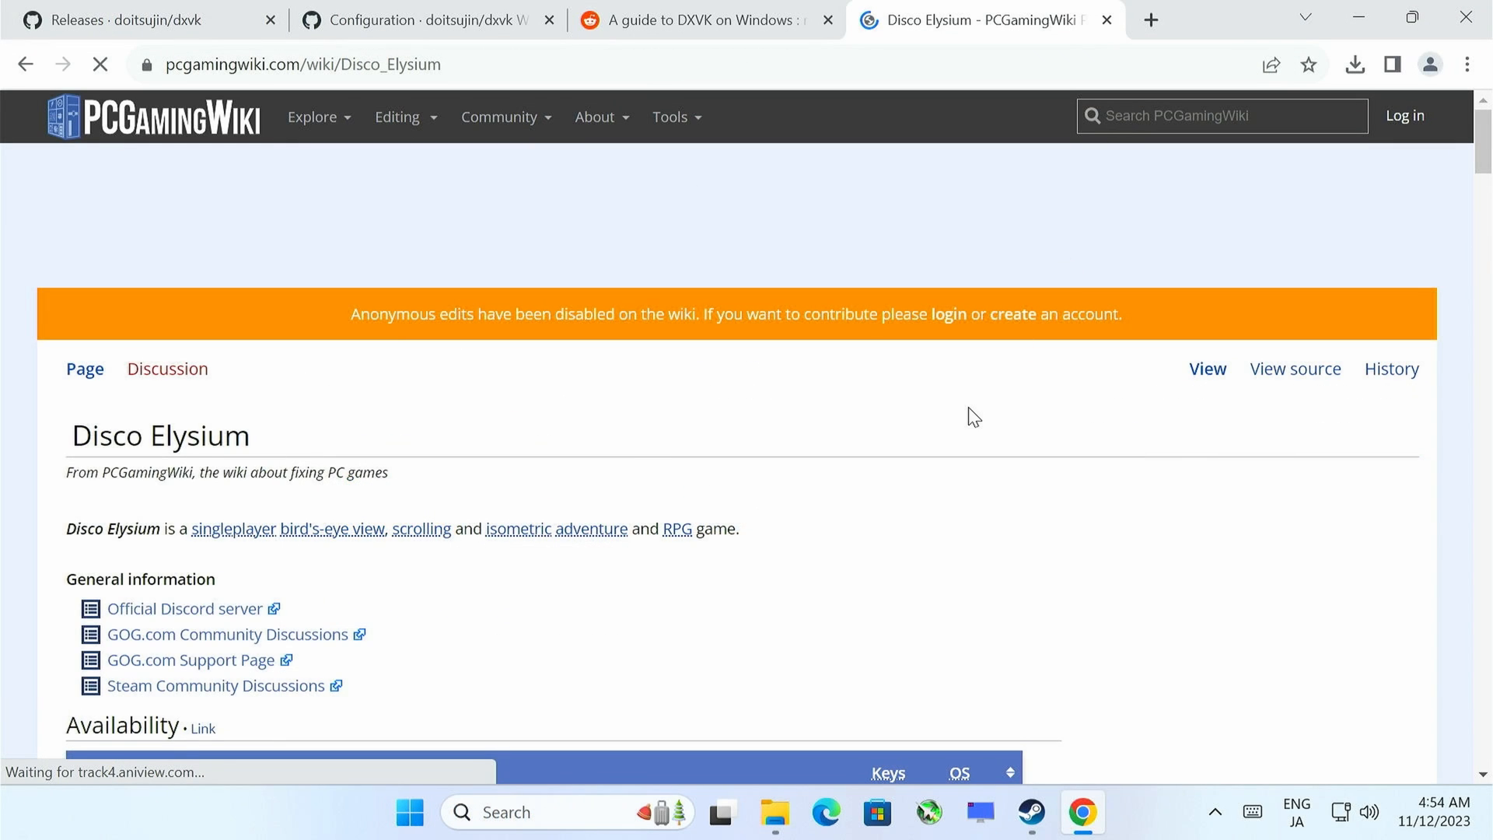
- Scroll the Disco Elysium PCGamingWiki page to the fixes and Input sections
scroll(down, 3)
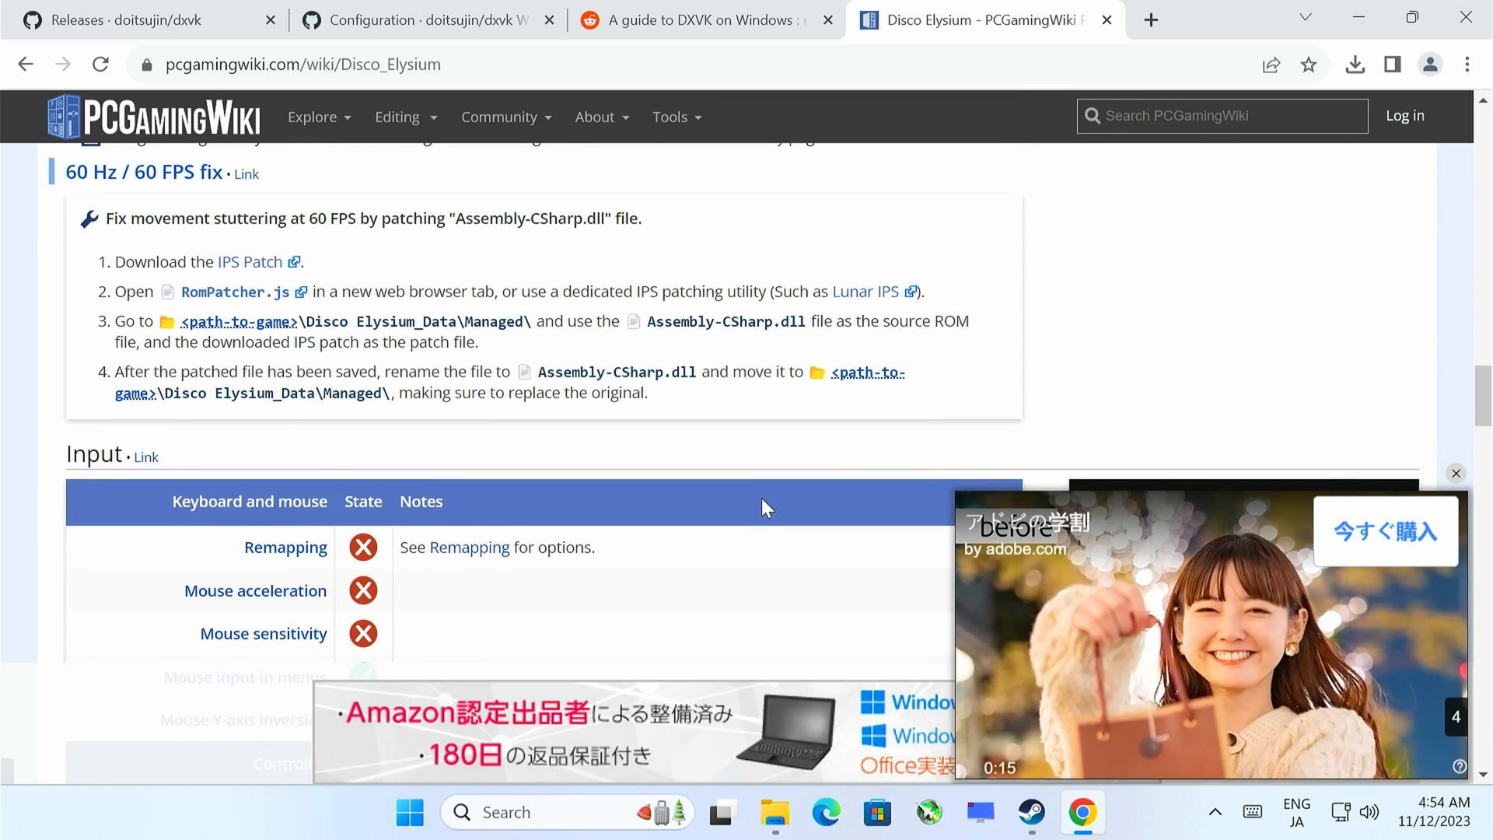
scroll(down, 3)
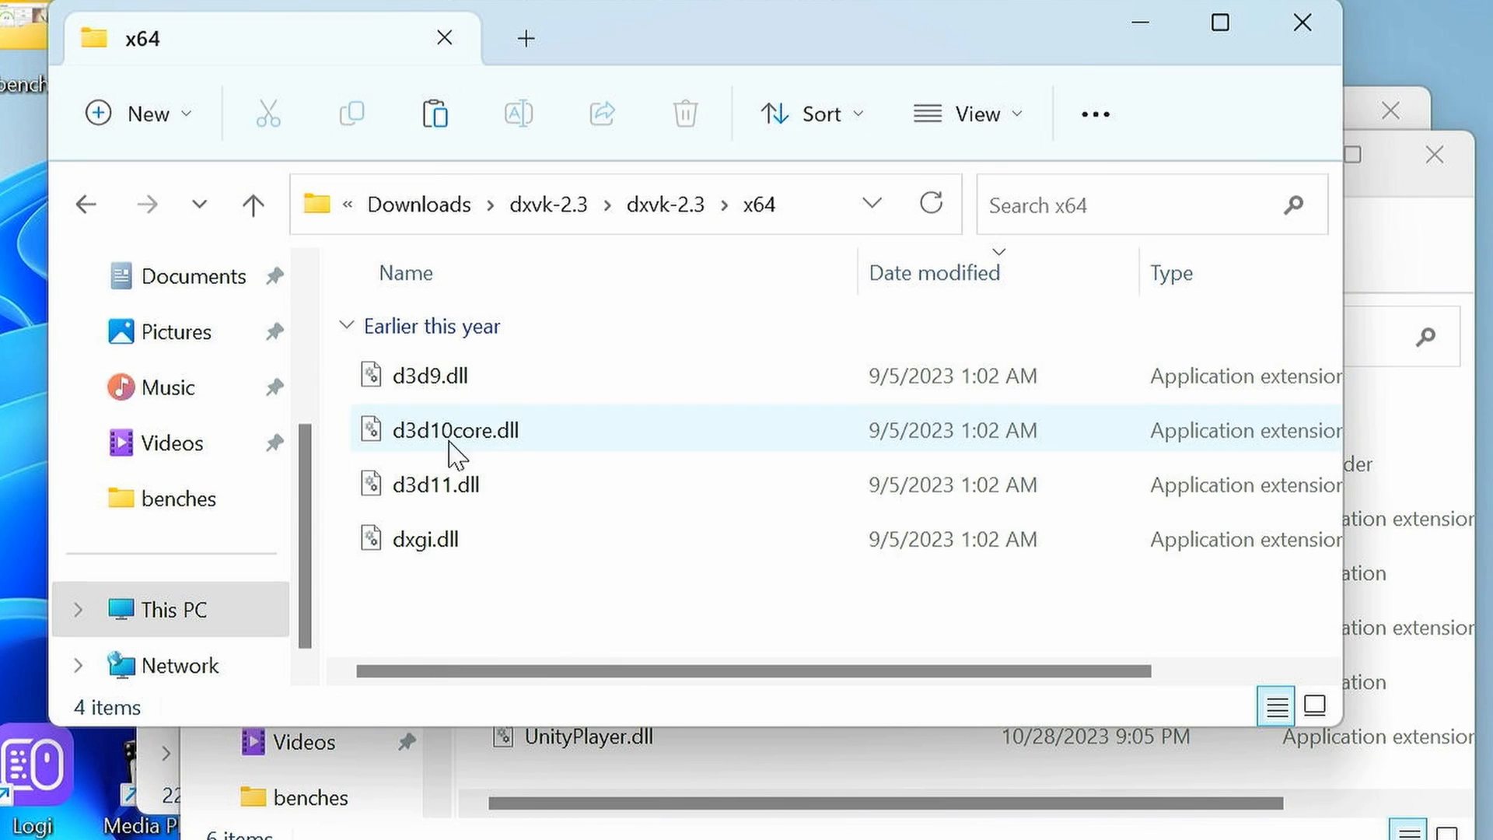
- Copy d3d11.dll and dxgi.dll from x64, then highlight the Fallout New Vegas d3d9.dll steps
click(438, 484)
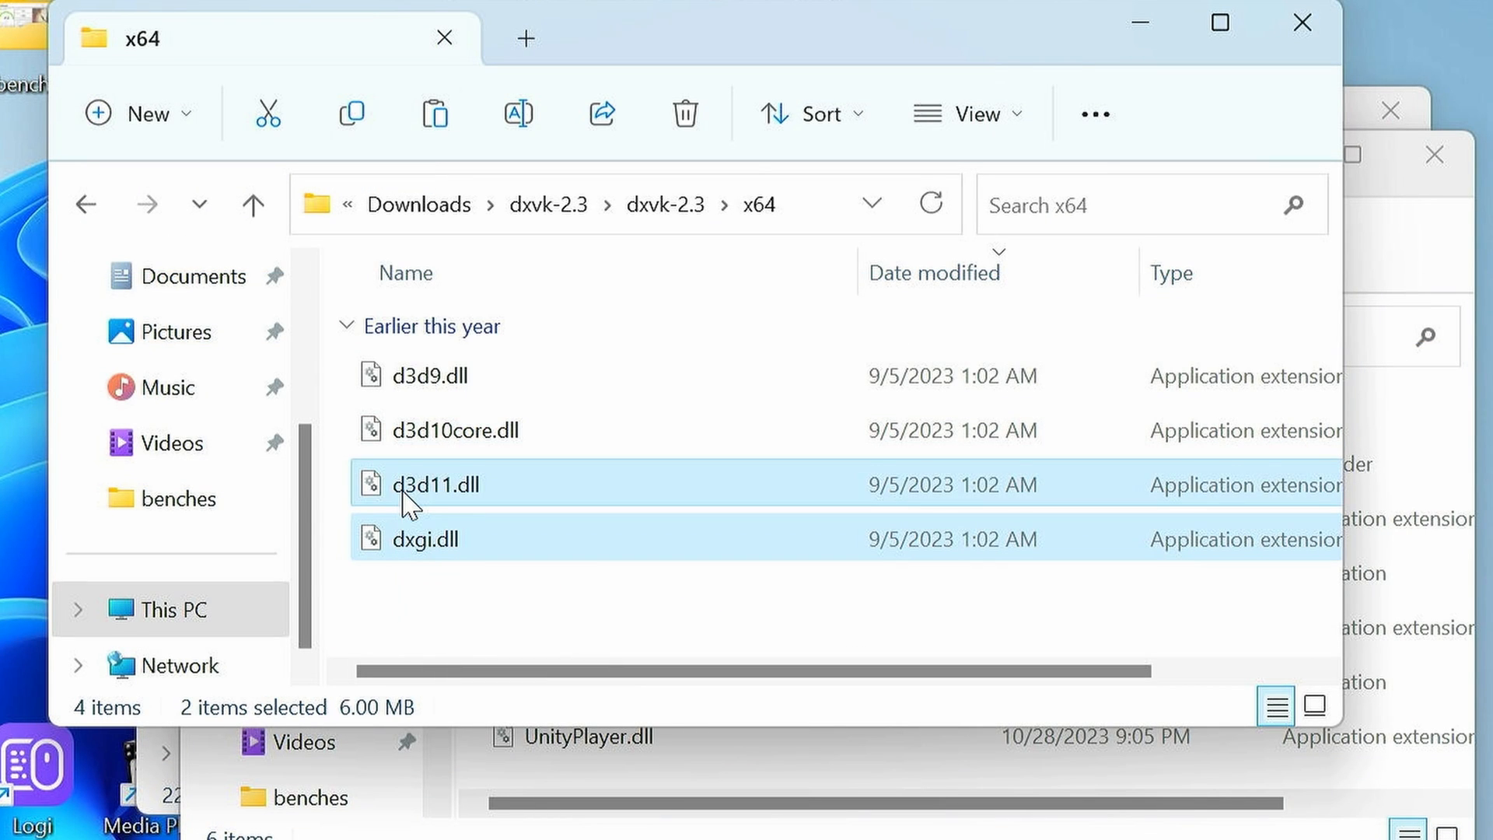
right_click(425, 485)
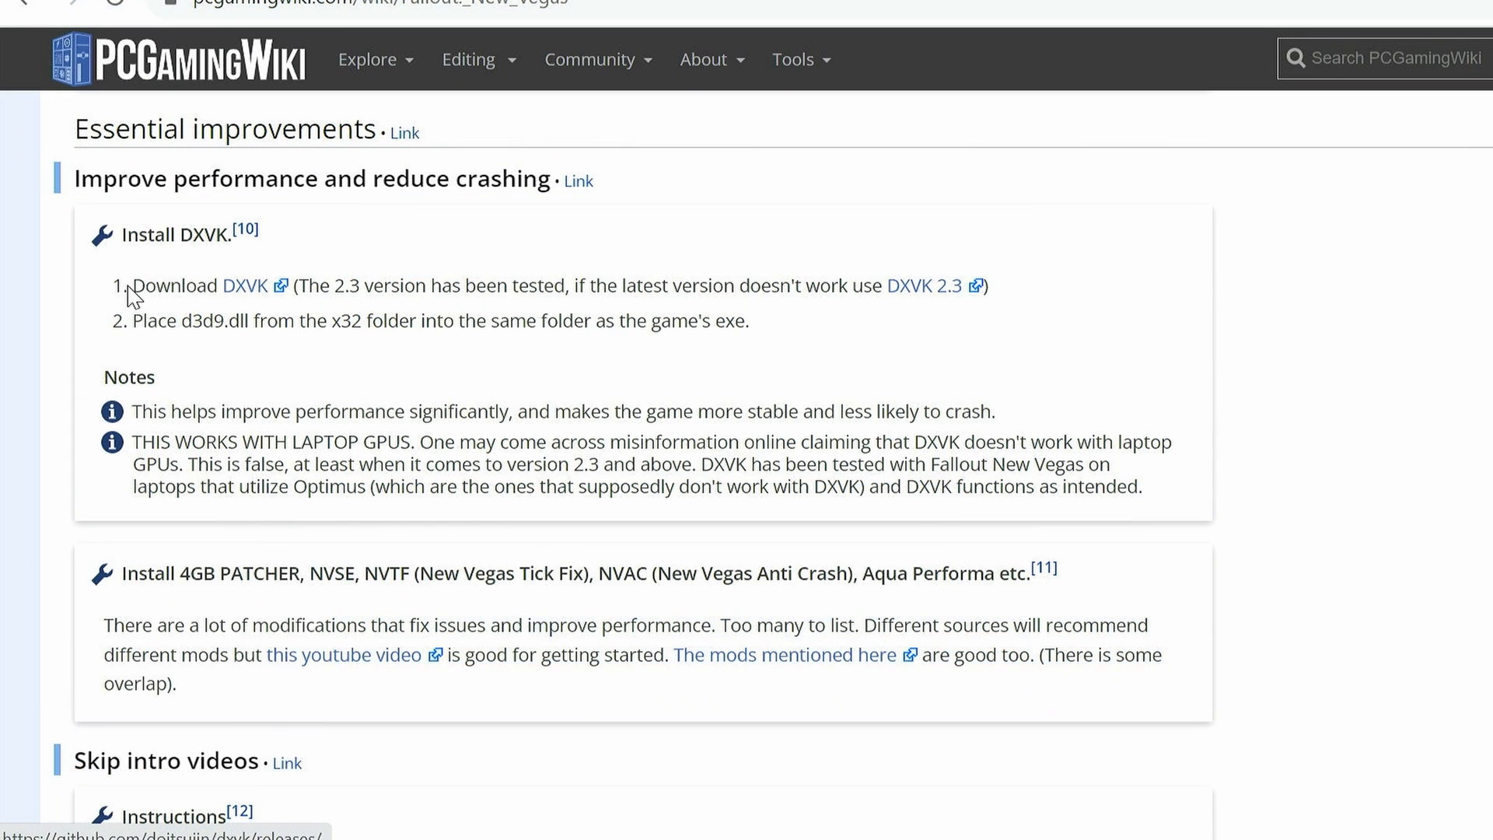
drag(133, 285, 417, 320)
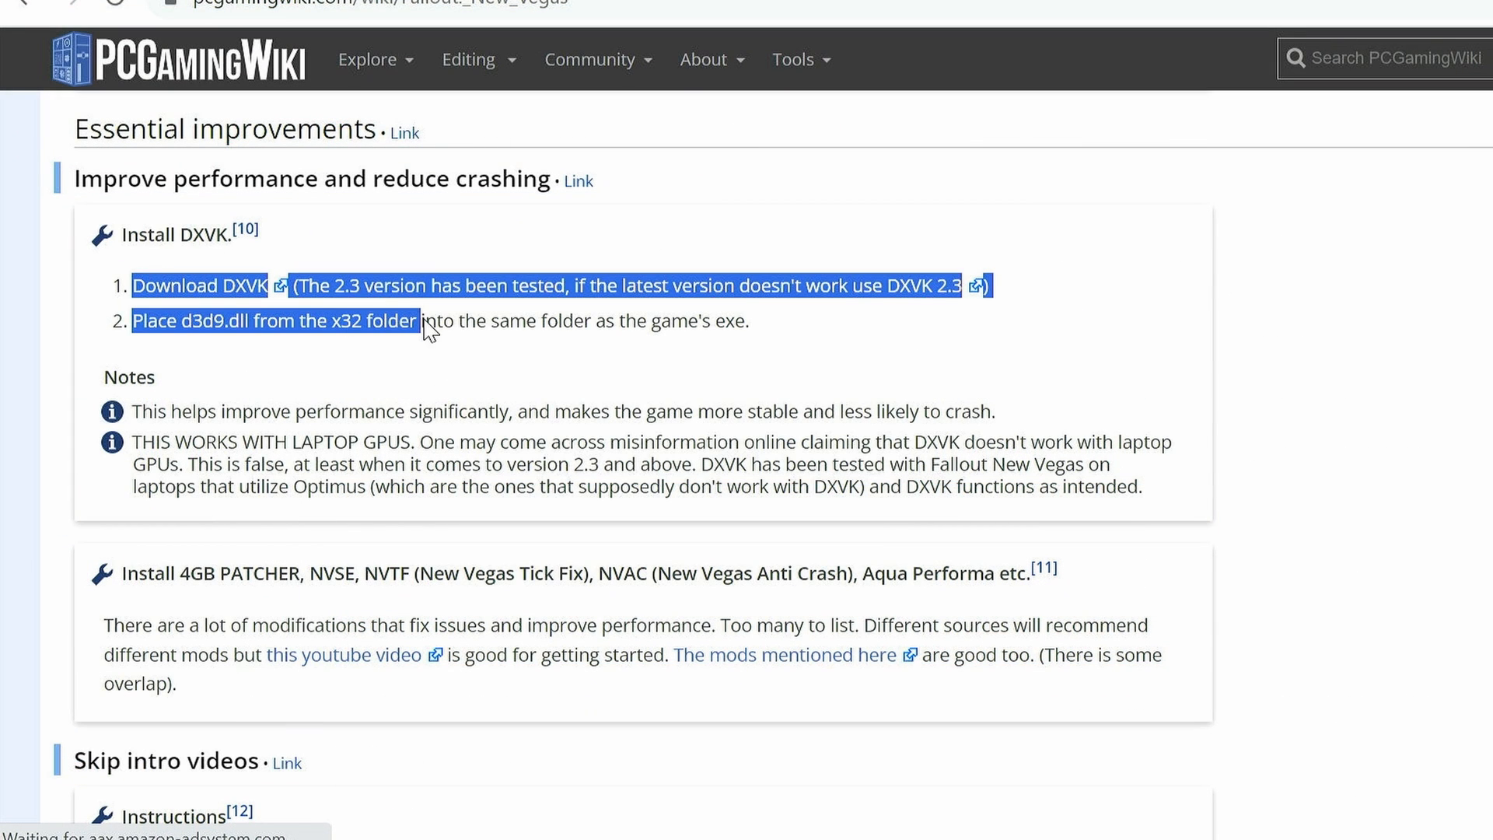
drag(416, 321, 688, 321)
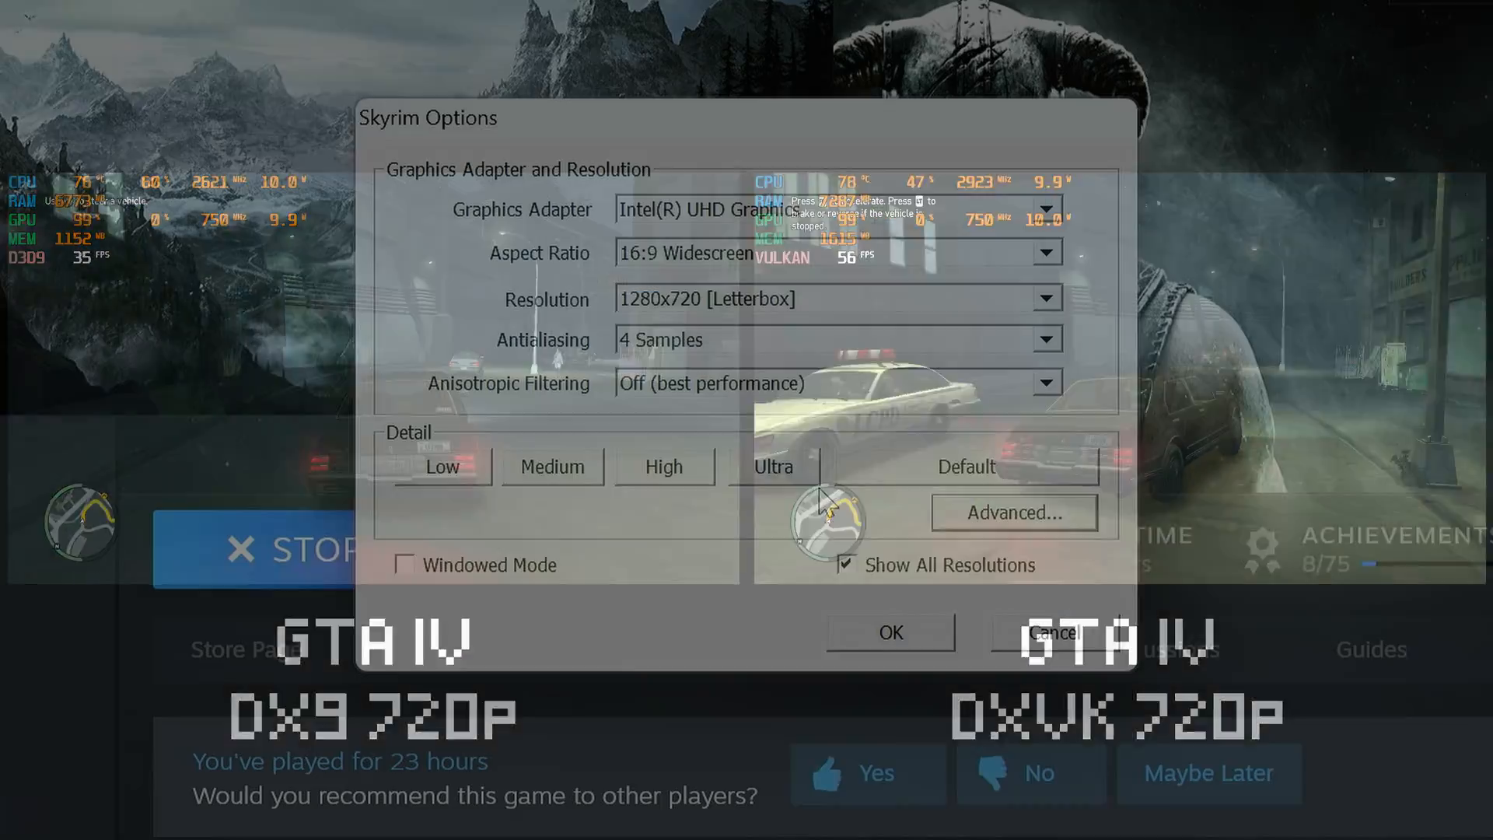
- Apply the Medium detail preset in Skyrim Options and acknowledge the notice
click(551, 465)
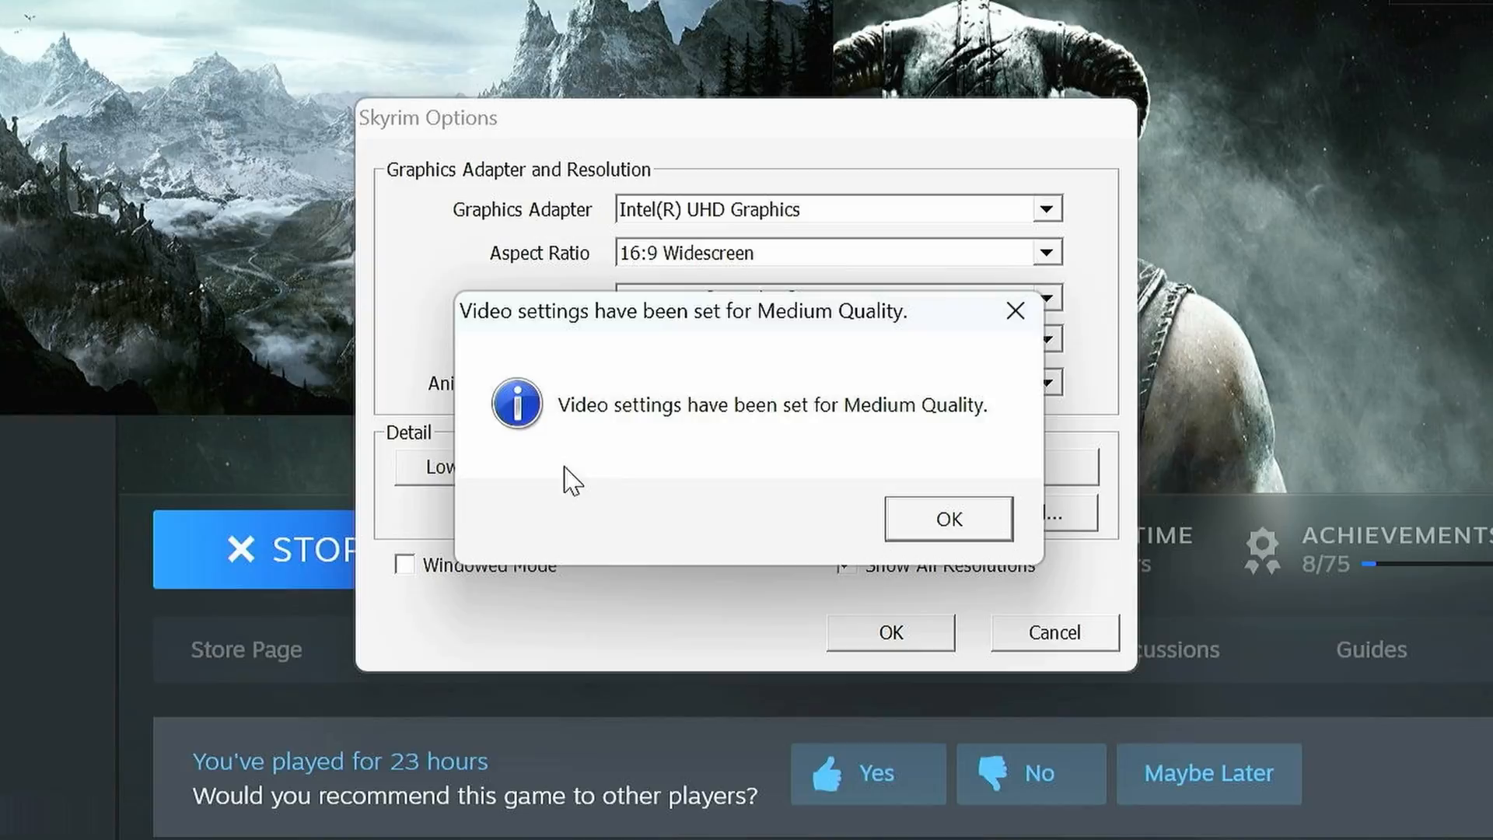
click(946, 518)
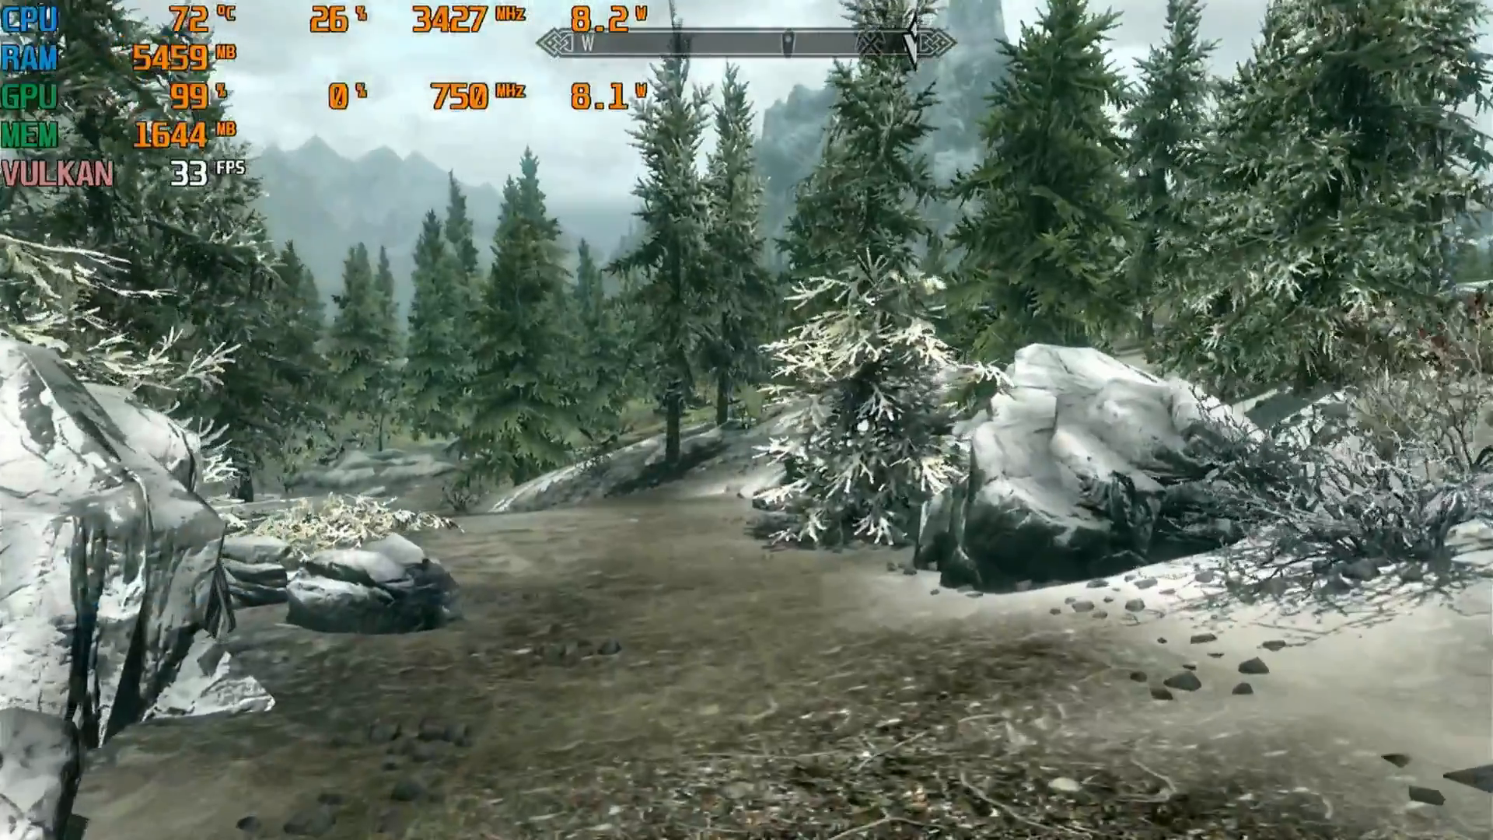